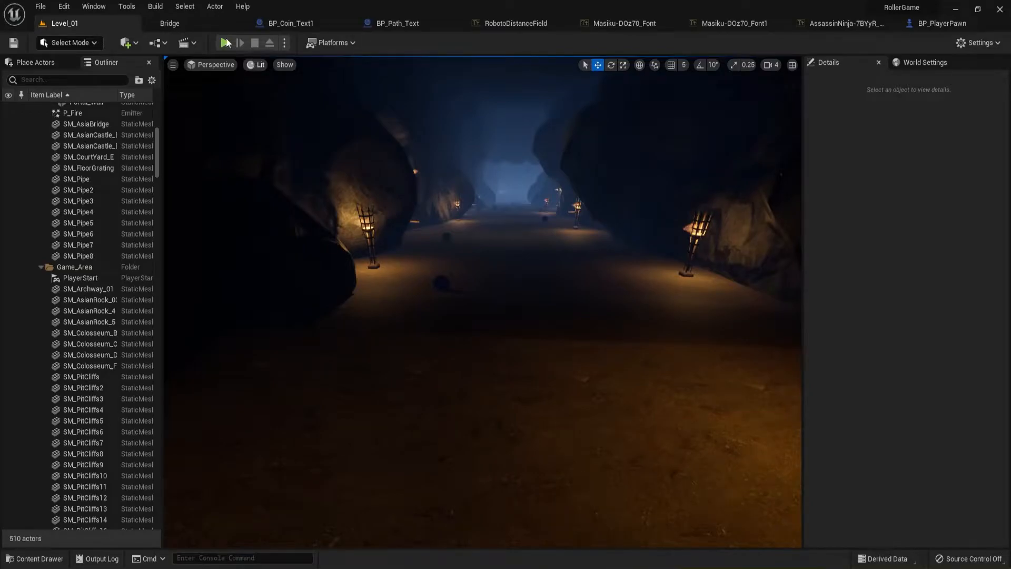
Play-test the cave-and-courtyard level, then the walled coin arena, stopping each session.
{"action": "left_click", "coordinate": [226, 42]}
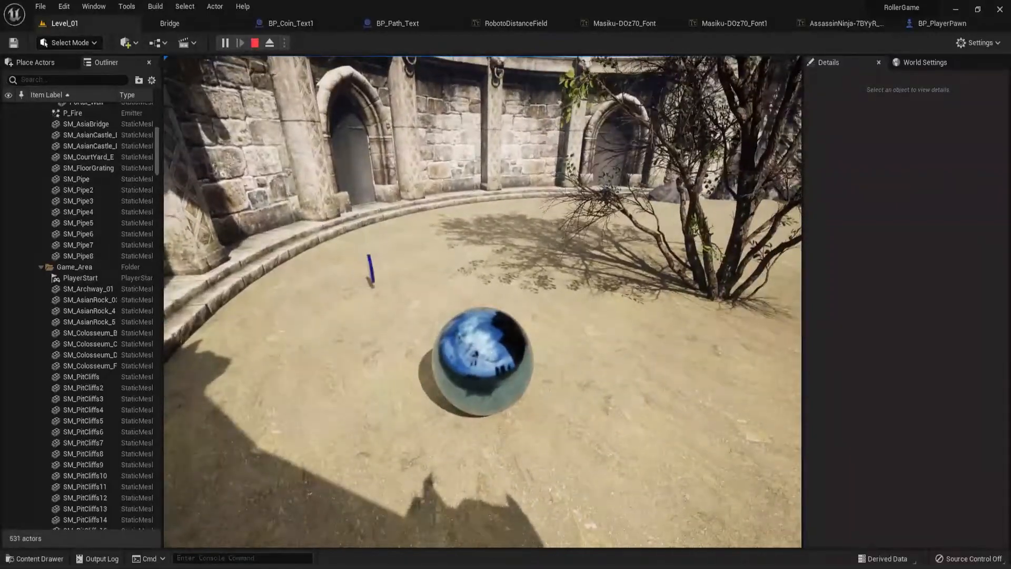
{"action": "left_click", "coordinate": [255, 43]}
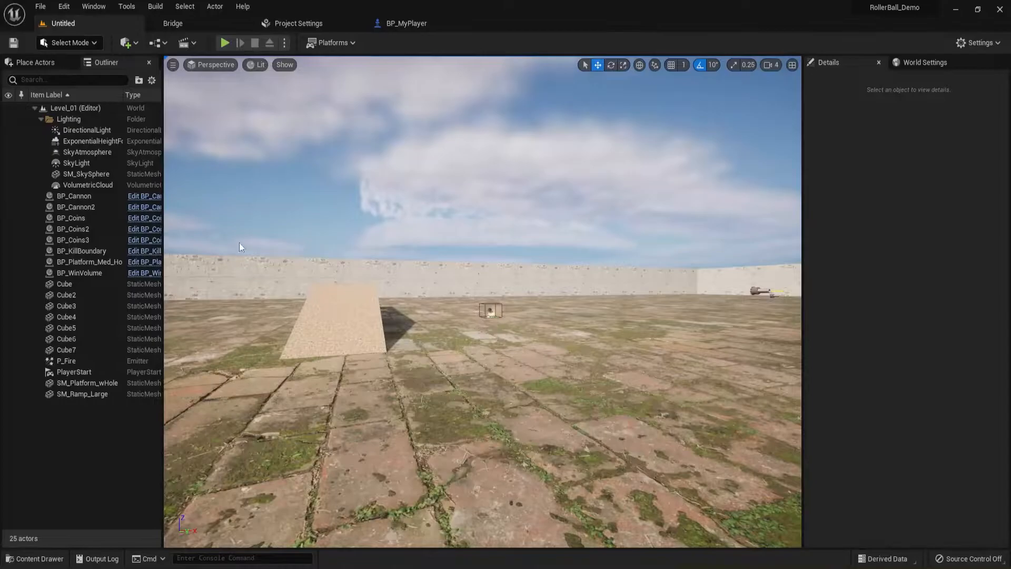
{"action": "mouse_move", "coordinate": [224, 42]}
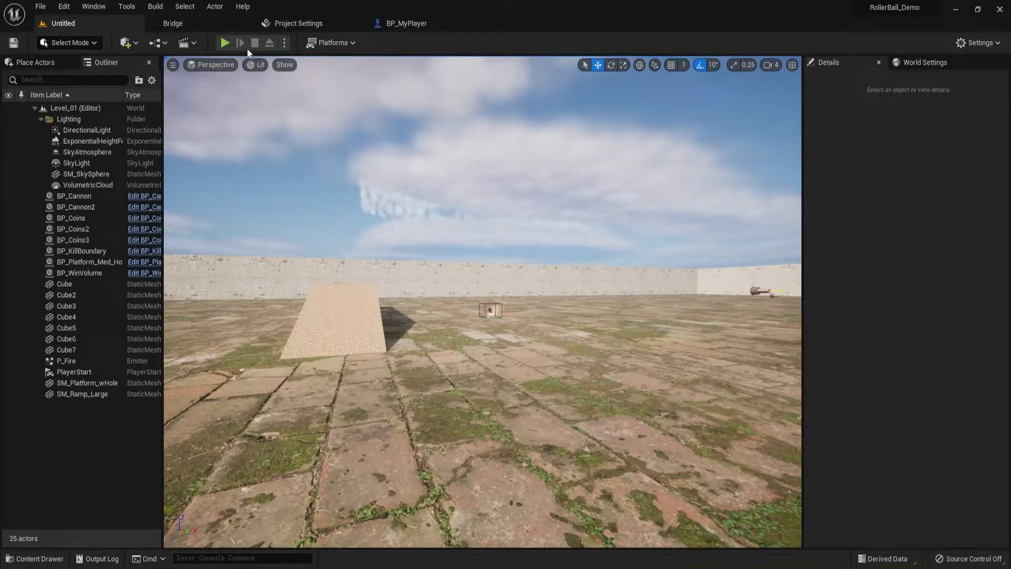
{"action": "left_click", "coordinate": [224, 43]}
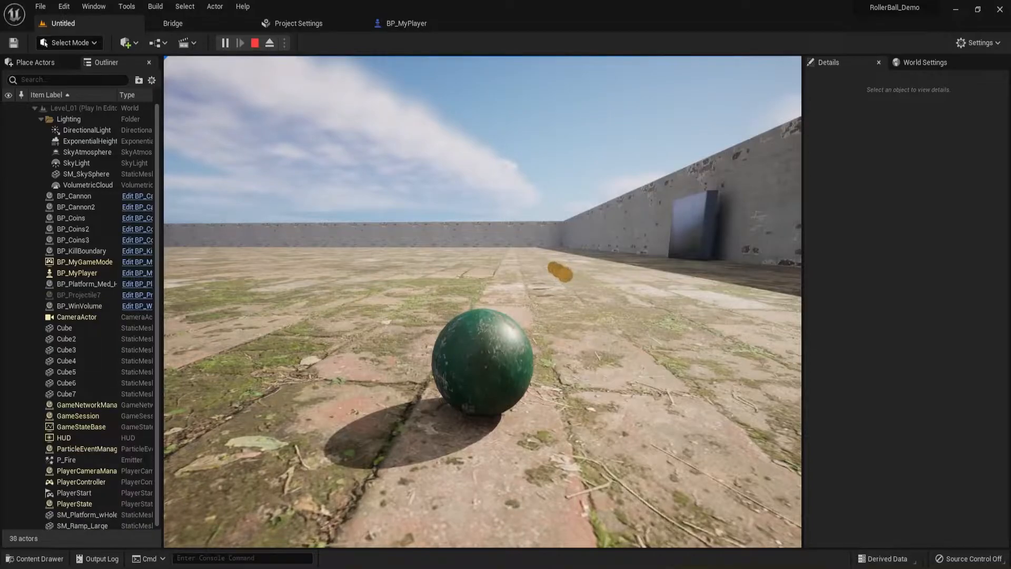
{"action": "left_click", "coordinate": [253, 42]}
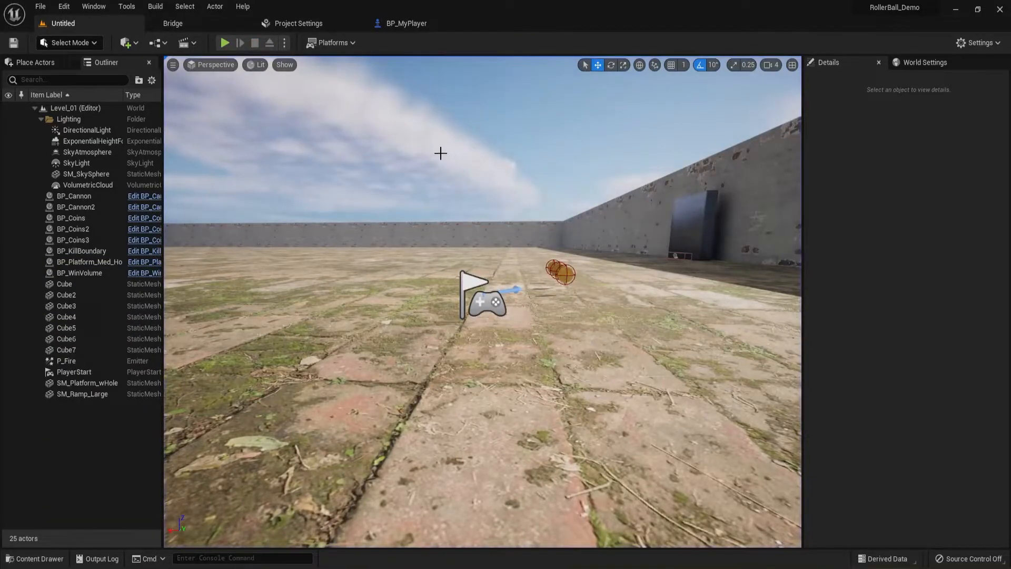
Browse the Content Drawer into Blueprints > Pawns to reach BP_MyPlayer.
{"action": "left_click", "coordinate": [34, 558]}
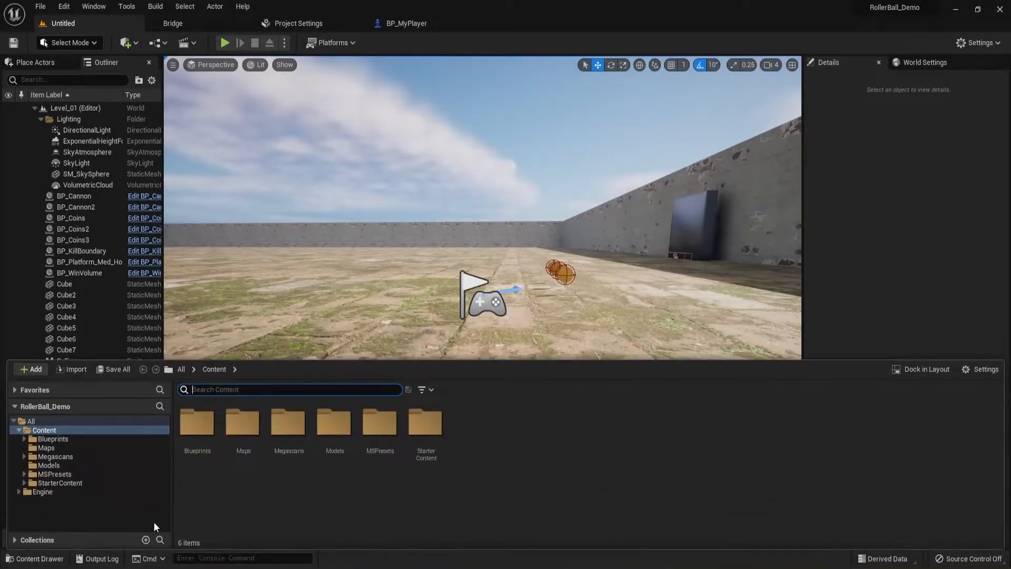
{"action": "double_click", "coordinate": [197, 423]}
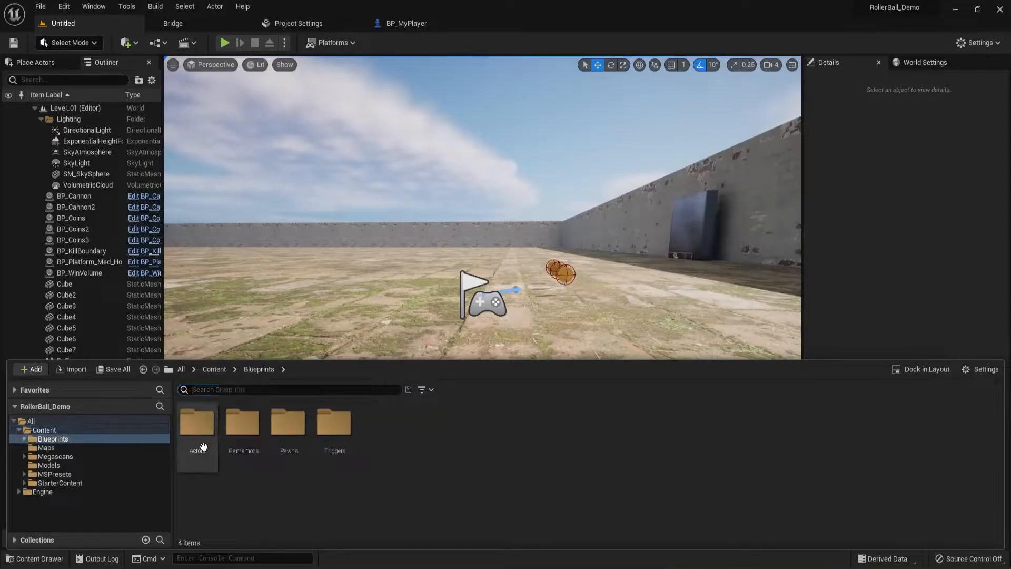
{"action": "mouse_move", "coordinate": [288, 429]}
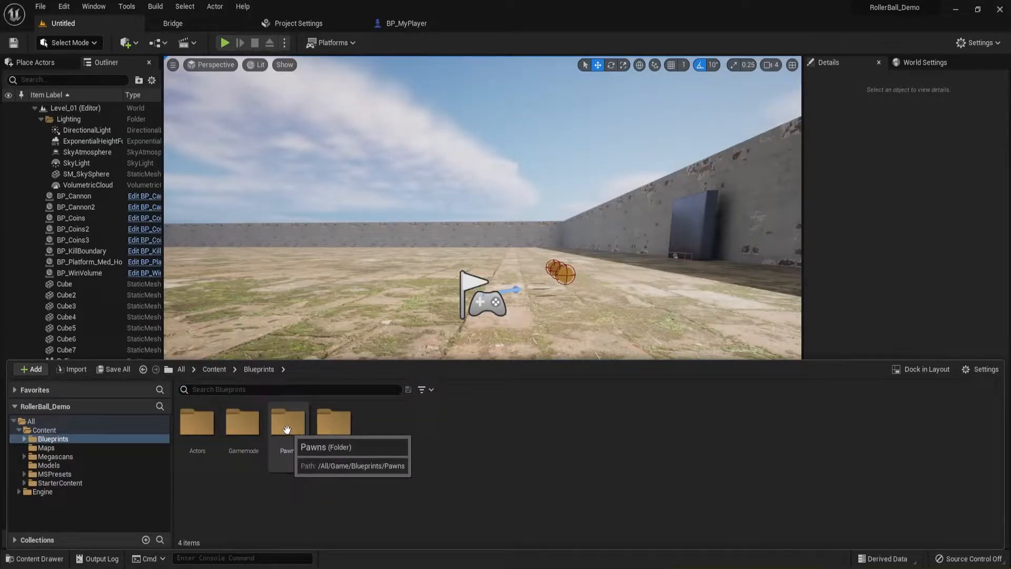
{"action": "double_click", "coordinate": [287, 422]}
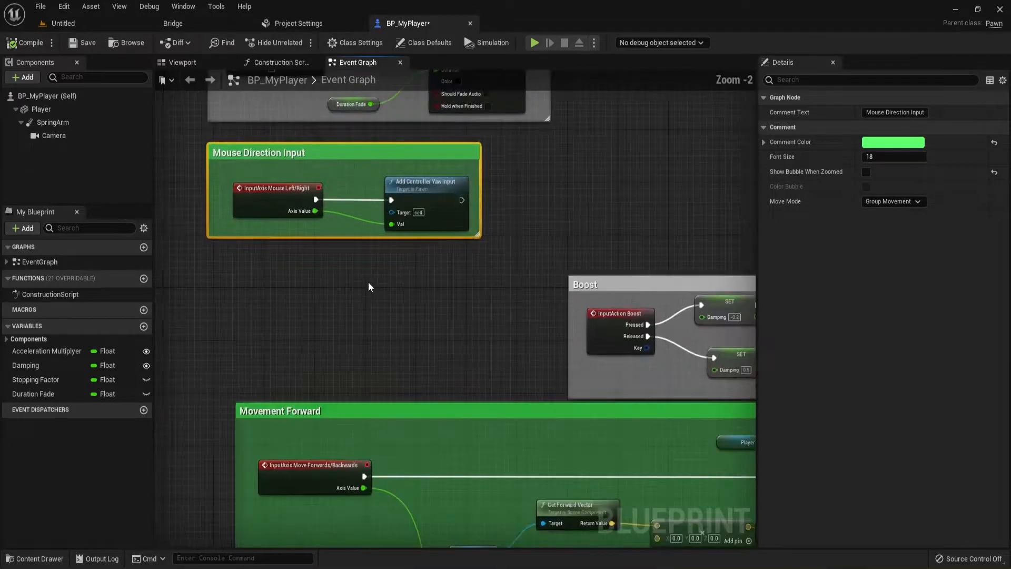
{"action": "mouse_move", "coordinate": [296, 24]}
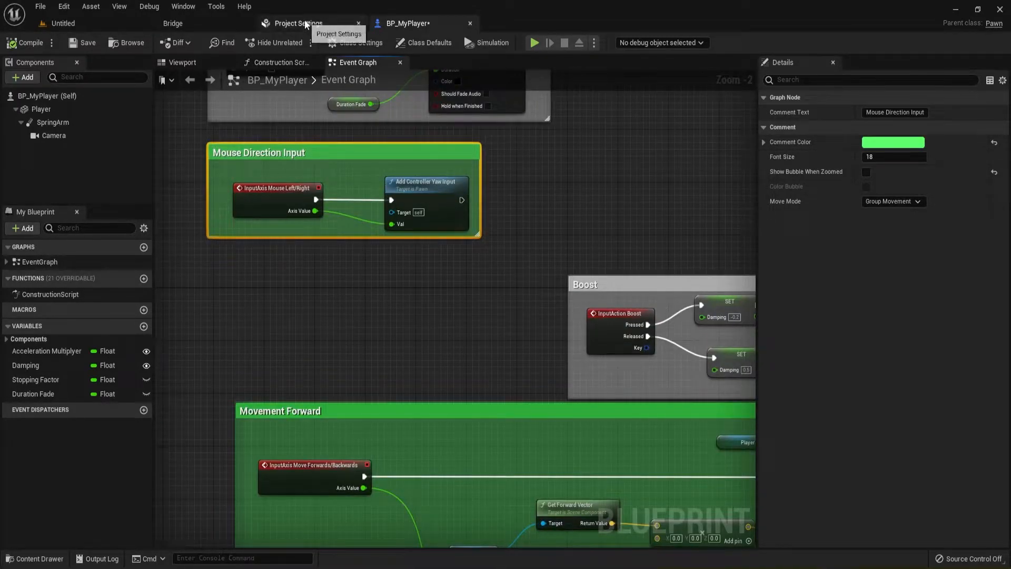
Show the Input page under Engine in Project Settings.
{"action": "left_click", "coordinate": [298, 24]}
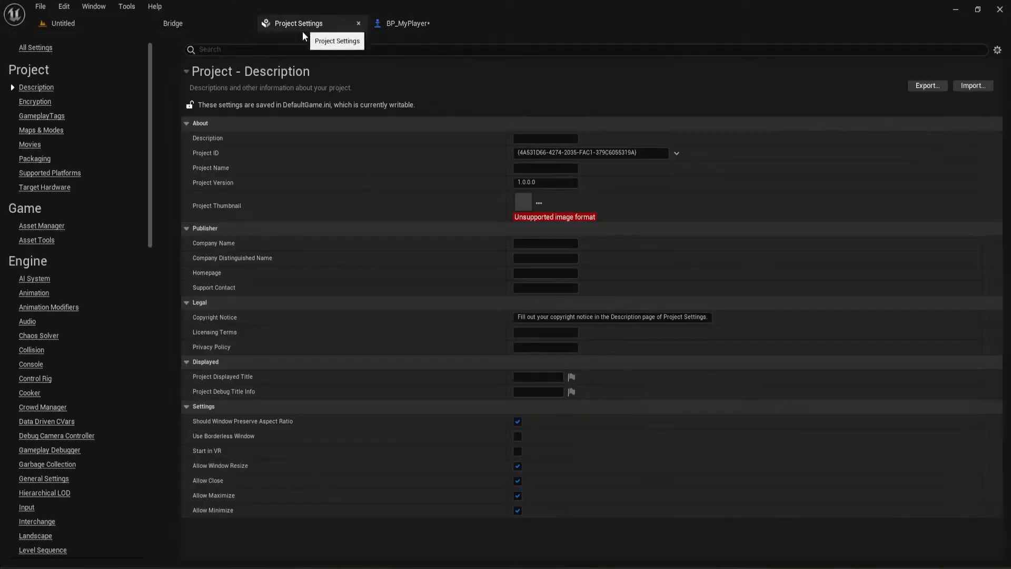
{"action": "mouse_move", "coordinate": [57, 80]}
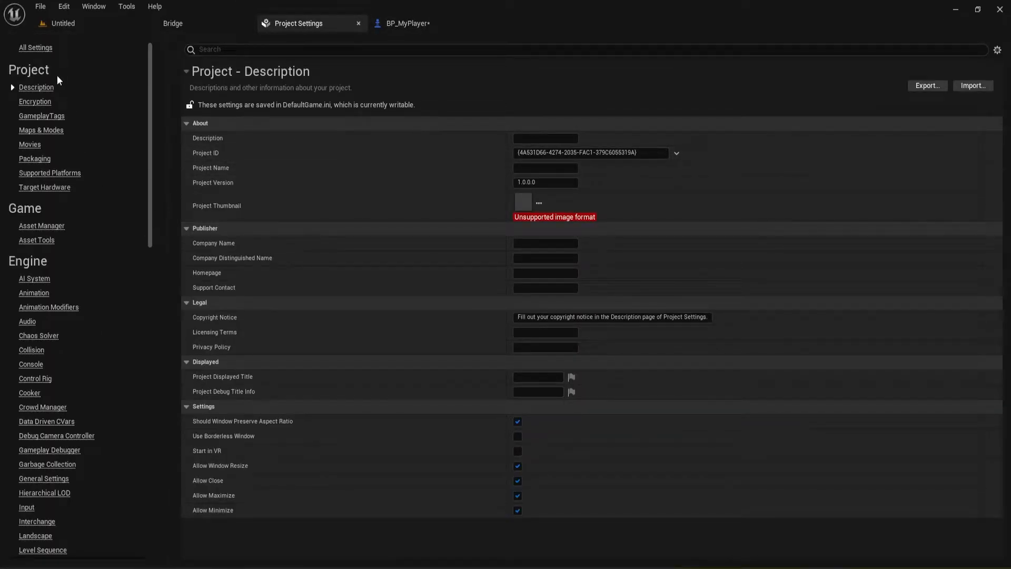
{"action": "left_click", "coordinate": [63, 6]}
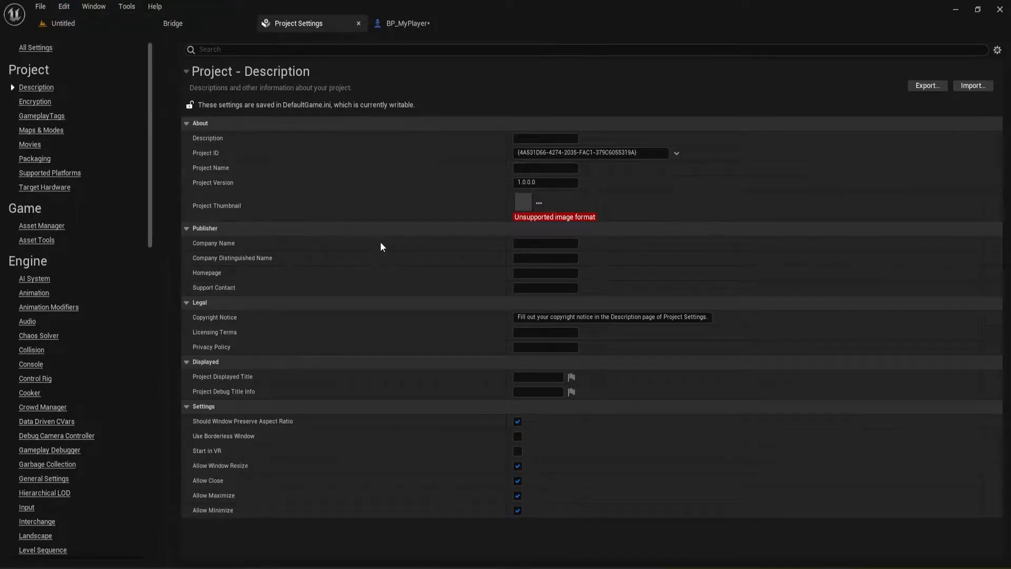
{"action": "mouse_move", "coordinate": [26, 509]}
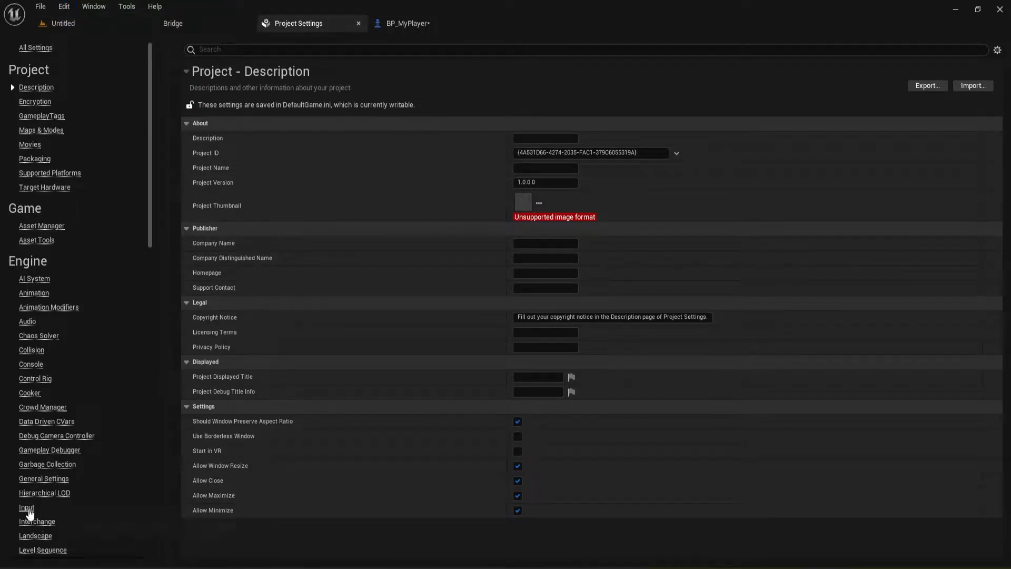
{"action": "left_click", "coordinate": [26, 508]}
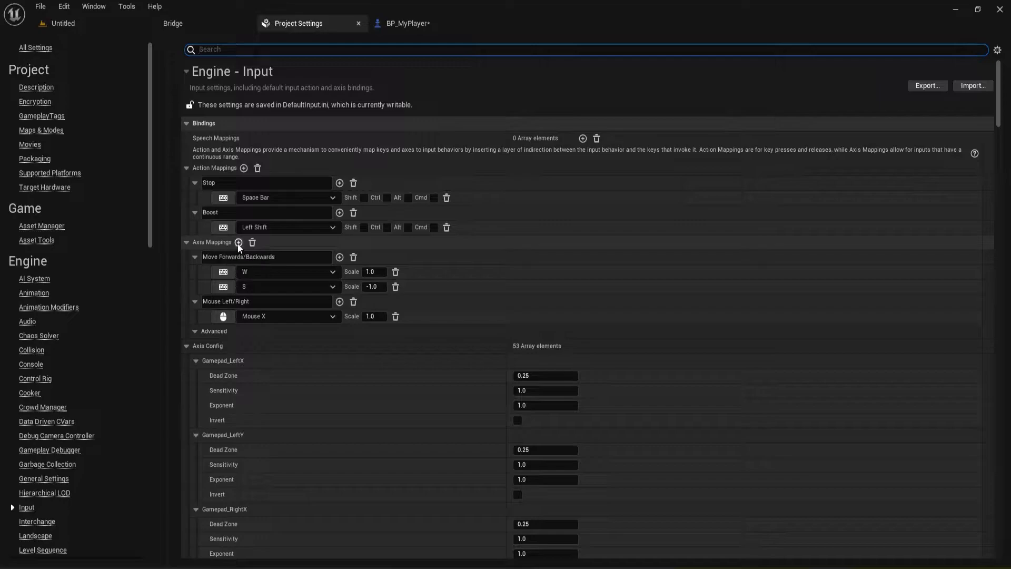
{"action": "mouse_move", "coordinate": [238, 241]}
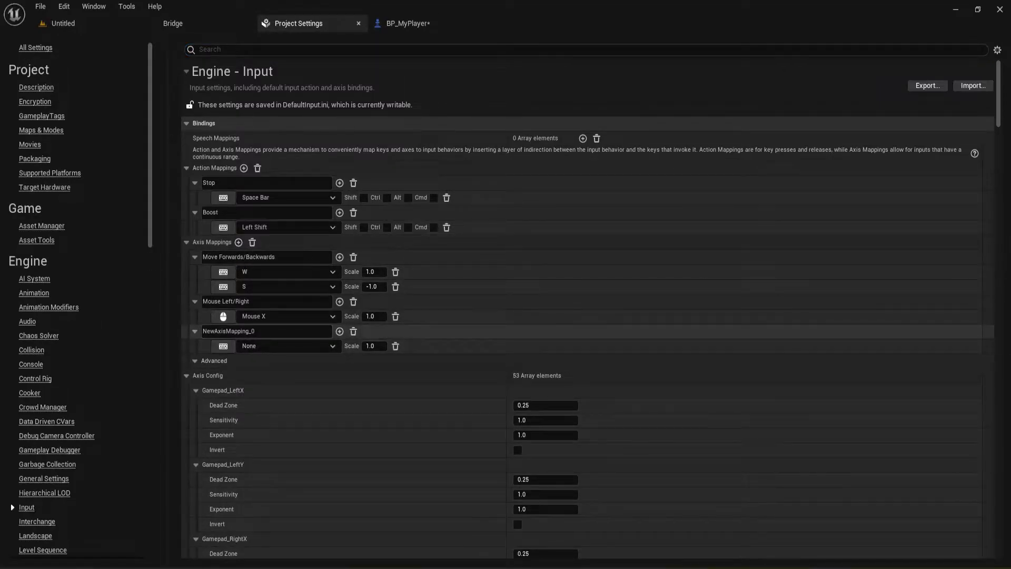
Add a Mouse Up/Down axis mapping bound to Mouse Y with scale -1.0.
{"action": "type", "text": "M"}
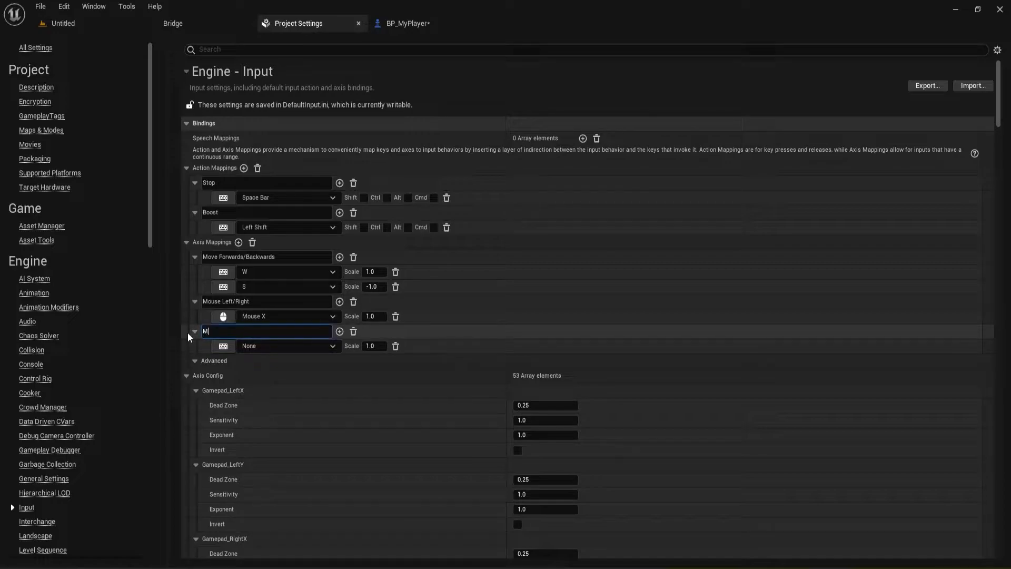
{"action": "type", "text": "ouse Up/Down"}
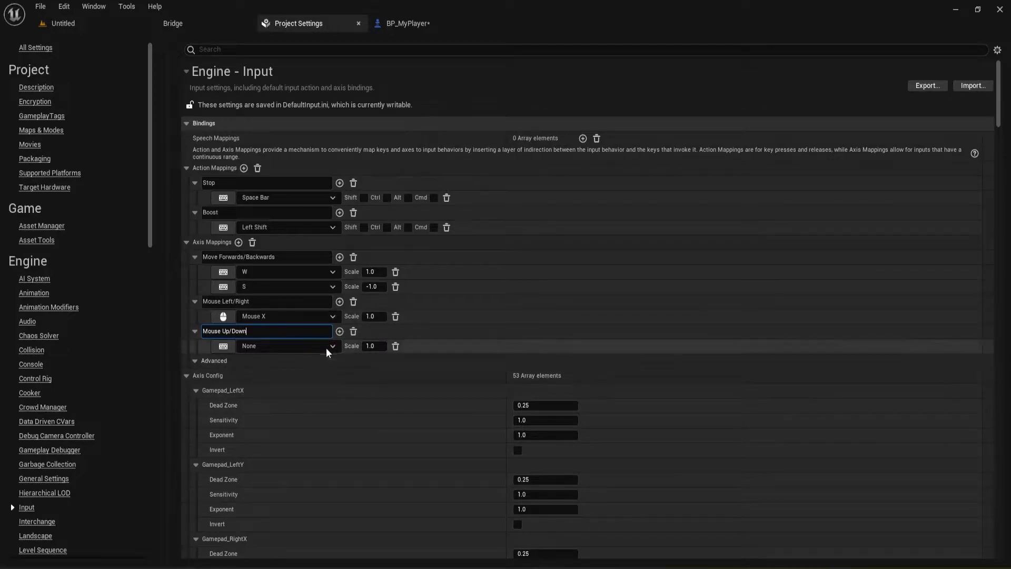
{"action": "left_click", "coordinate": [333, 345]}
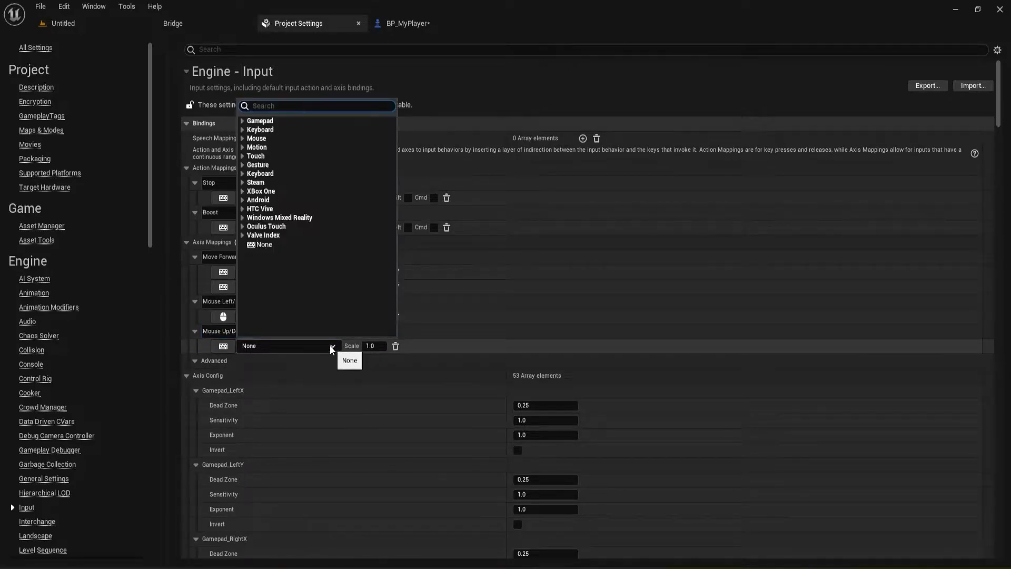
{"action": "left_click", "coordinate": [256, 138]}
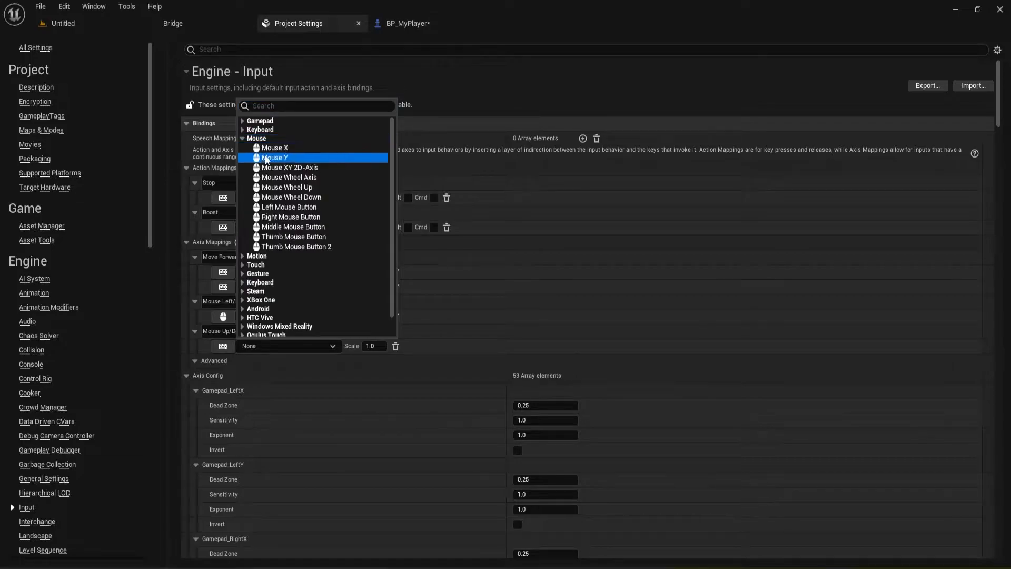
{"action": "left_click", "coordinate": [275, 158]}
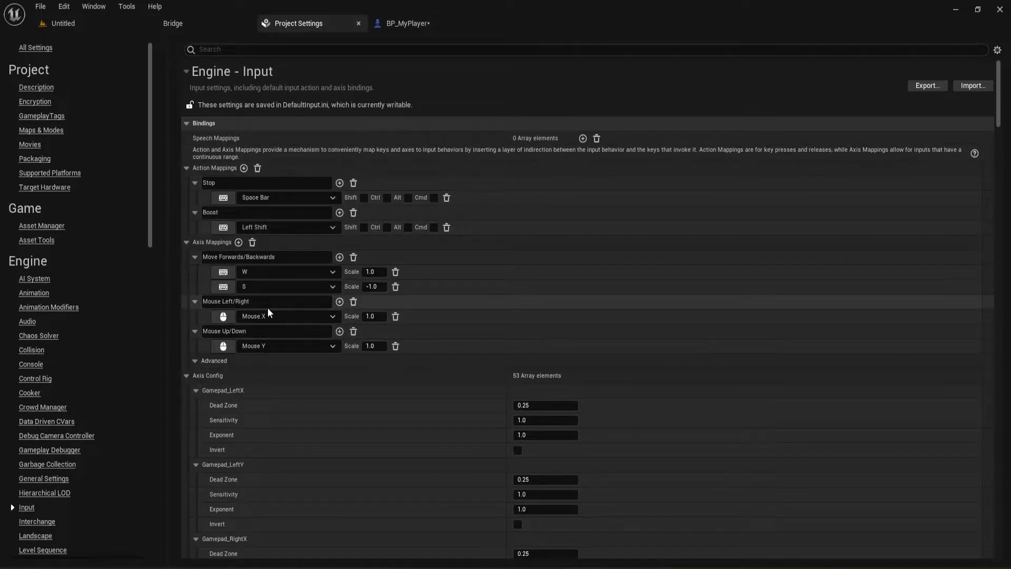
{"action": "mouse_move", "coordinate": [373, 347]}
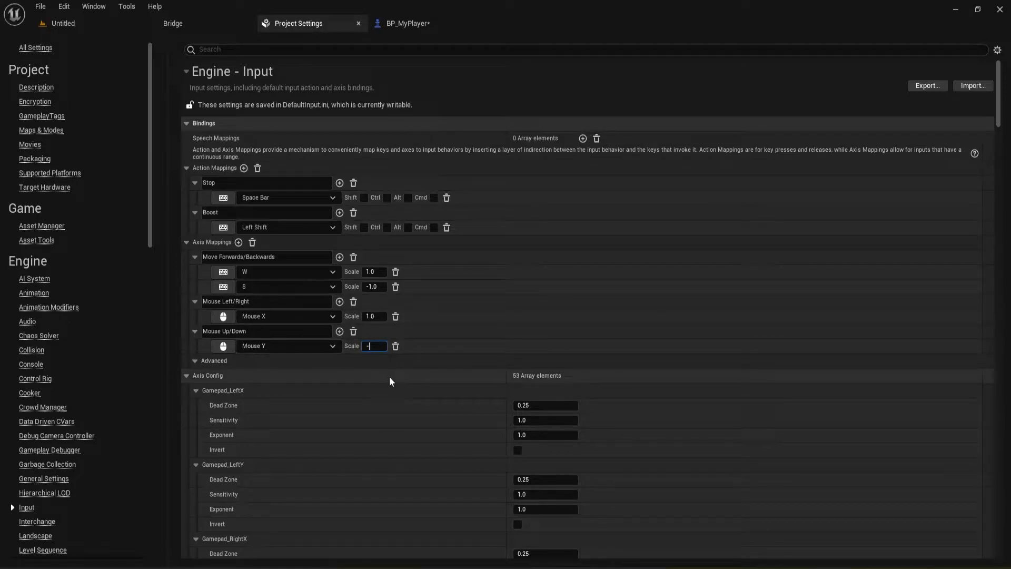
{"action": "type", "text": "-1.0"}
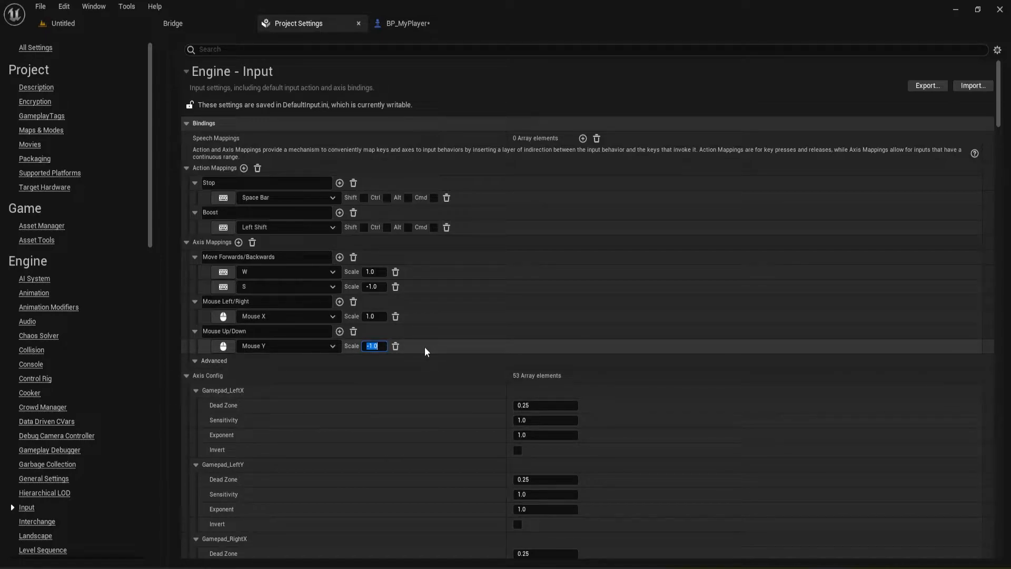
{"action": "mouse_move", "coordinate": [416, 342]}
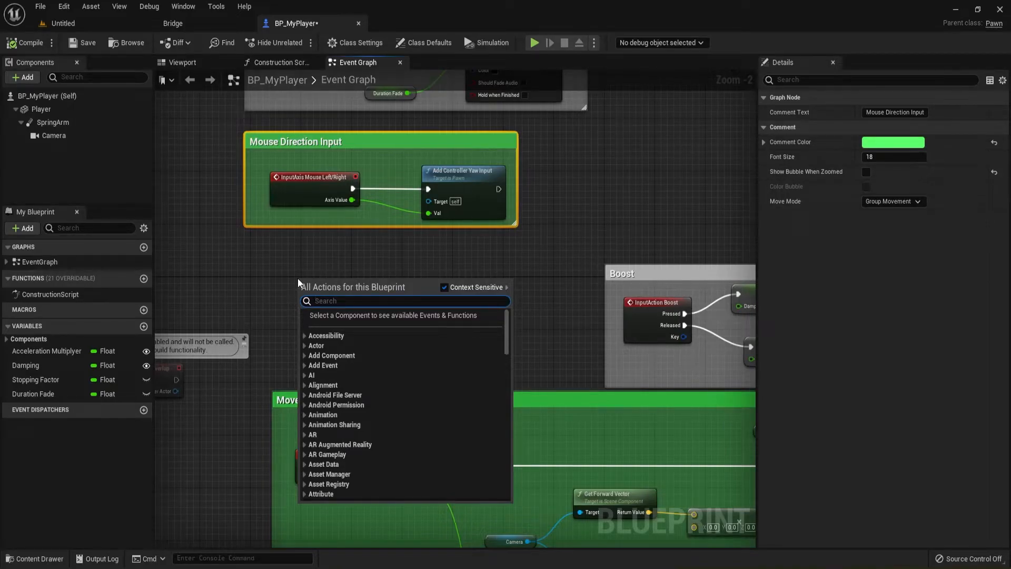
Place an InputAxis Mouse Up/Down node, shift it left, and search for Add Controller Pitch Input.
{"action": "type", "text": "Mouse"}
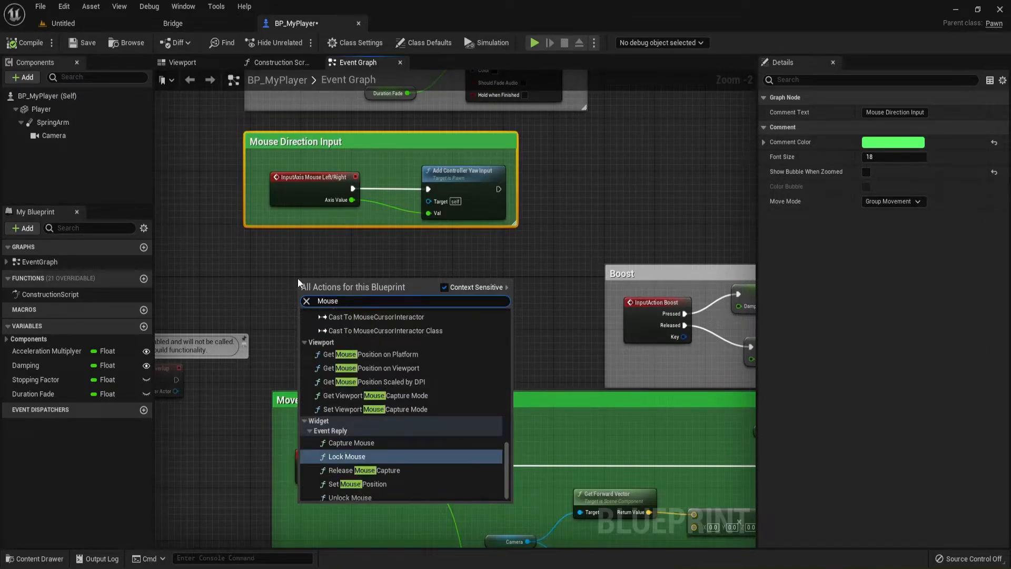
{"action": "type", "text": "up"}
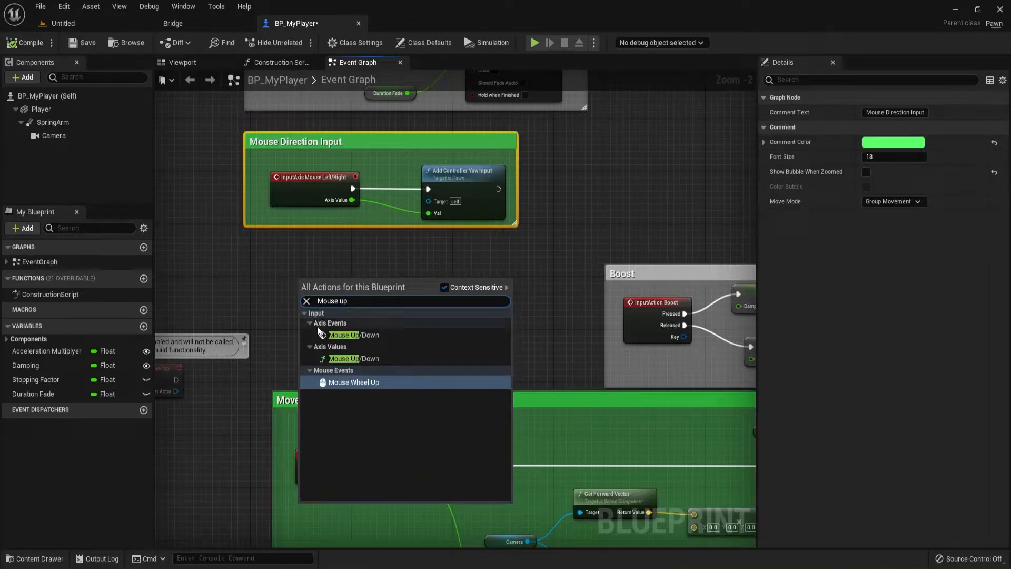
{"action": "mouse_move", "coordinate": [344, 335]}
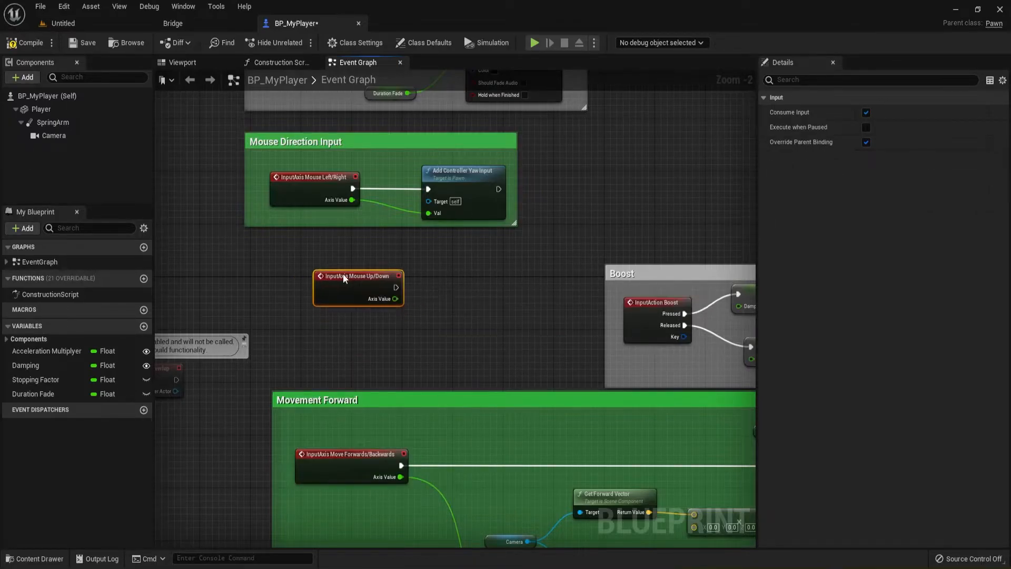
{"action": "left_click_drag", "start_coordinate": [358, 276], "coordinate": [301, 296]}
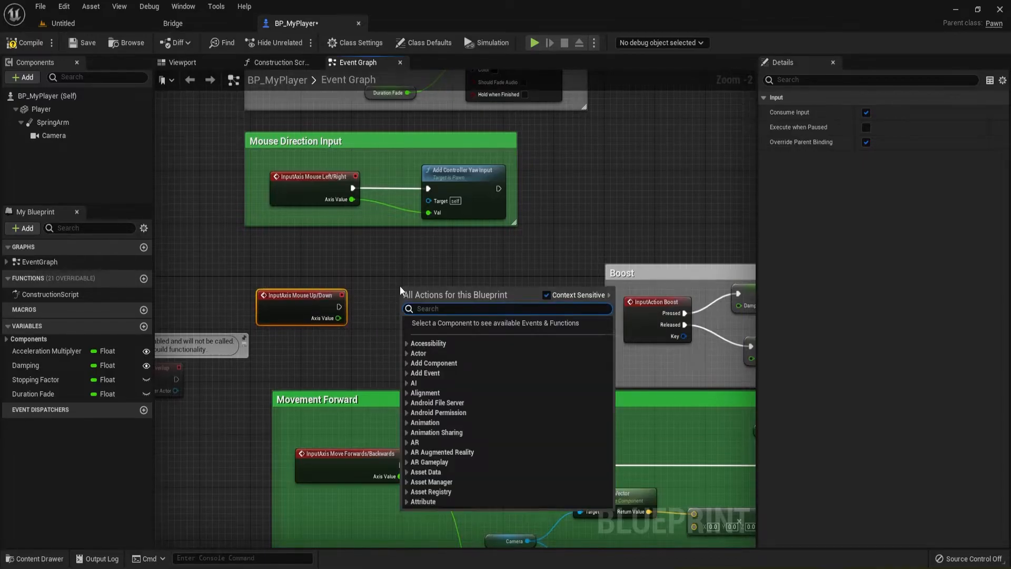
{"action": "type", "text": "add"}
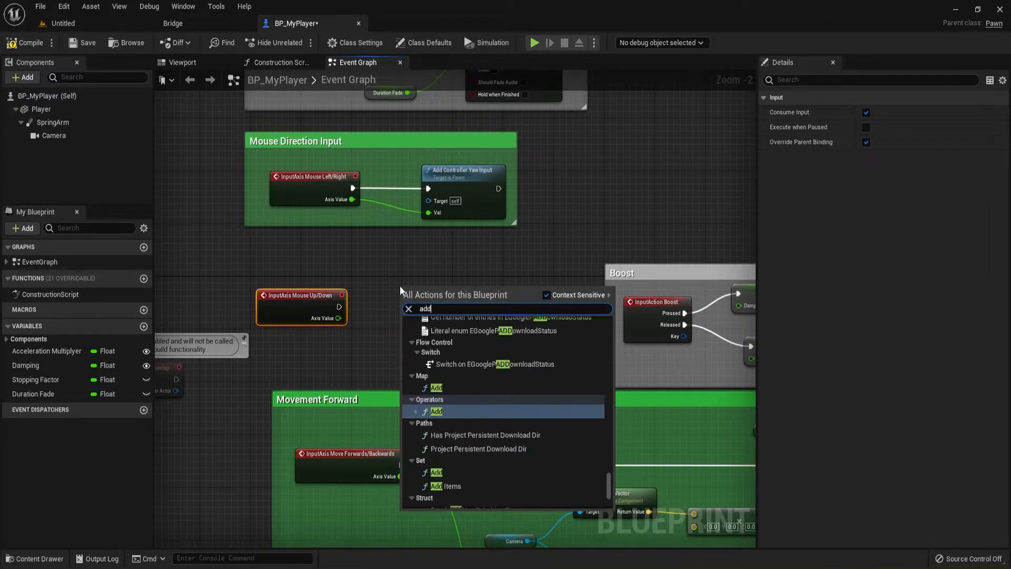
{"action": "type", "text": "cont"}
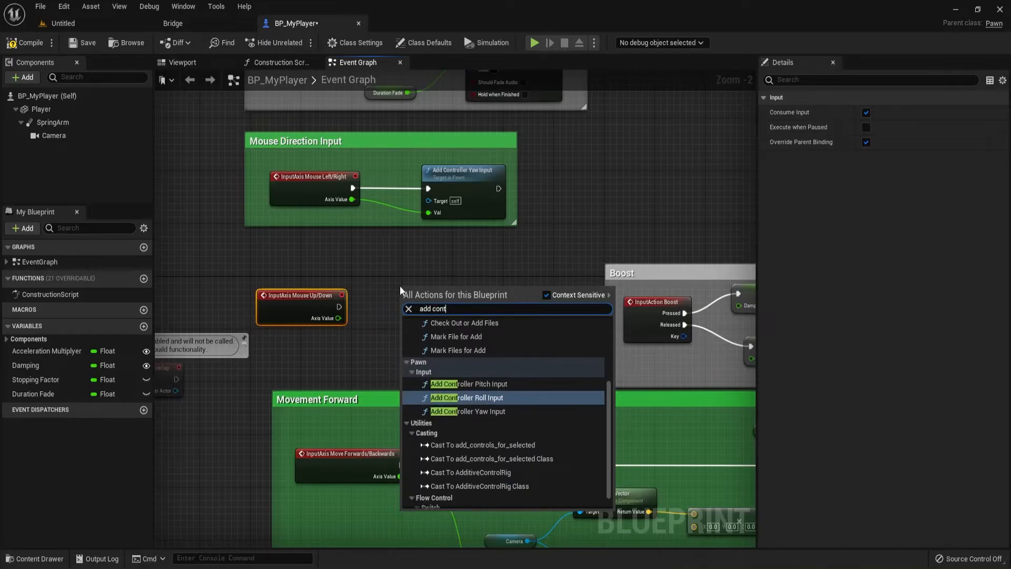
{"action": "mouse_move", "coordinate": [467, 384]}
{"action": "type", "text": "Mouse Up"}
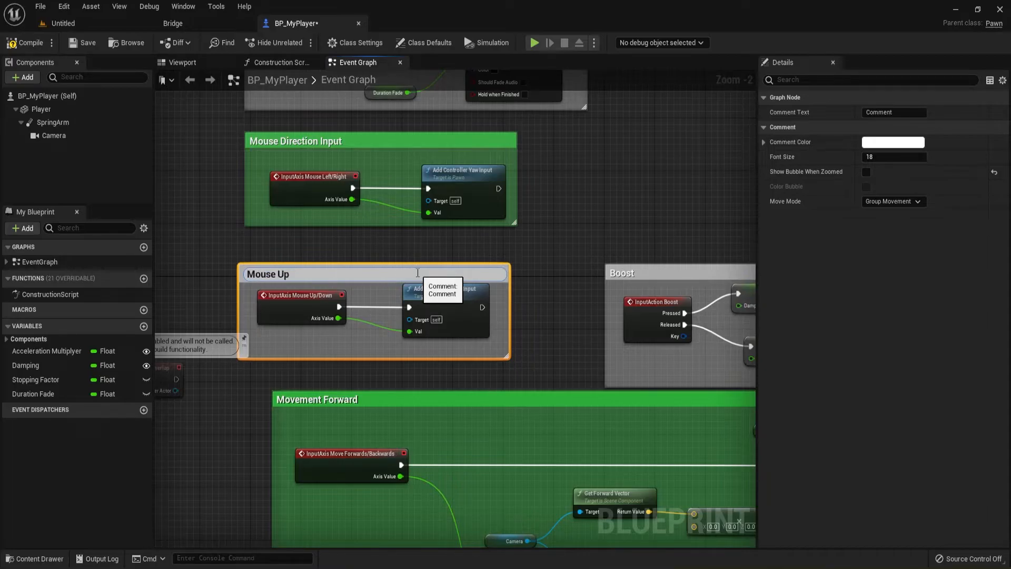
Title the comment 'Mouse Up and Down Look' and give it a green colour.
{"action": "type", "text": "and Down"}
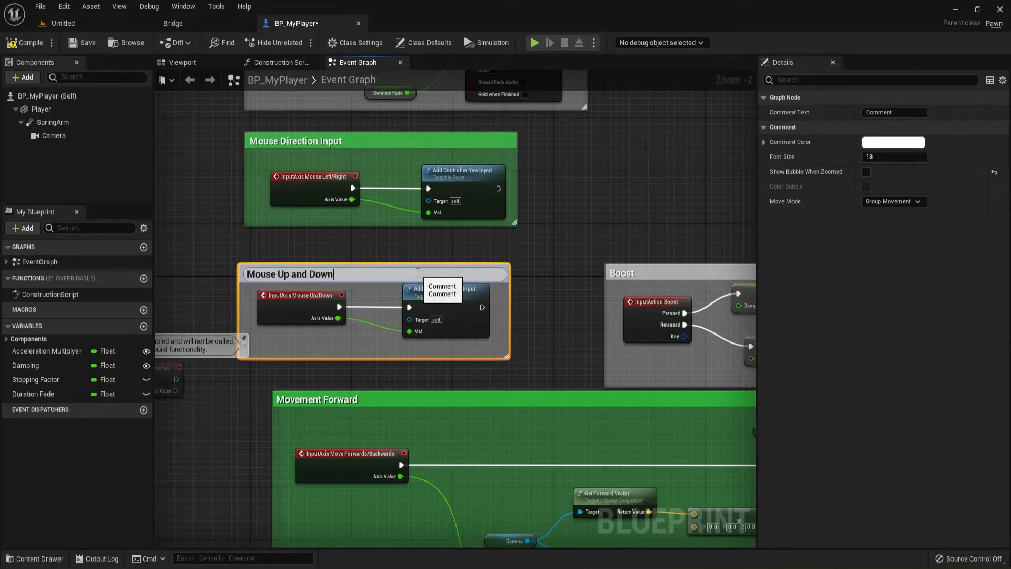
{"action": "type", "text": "Look"}
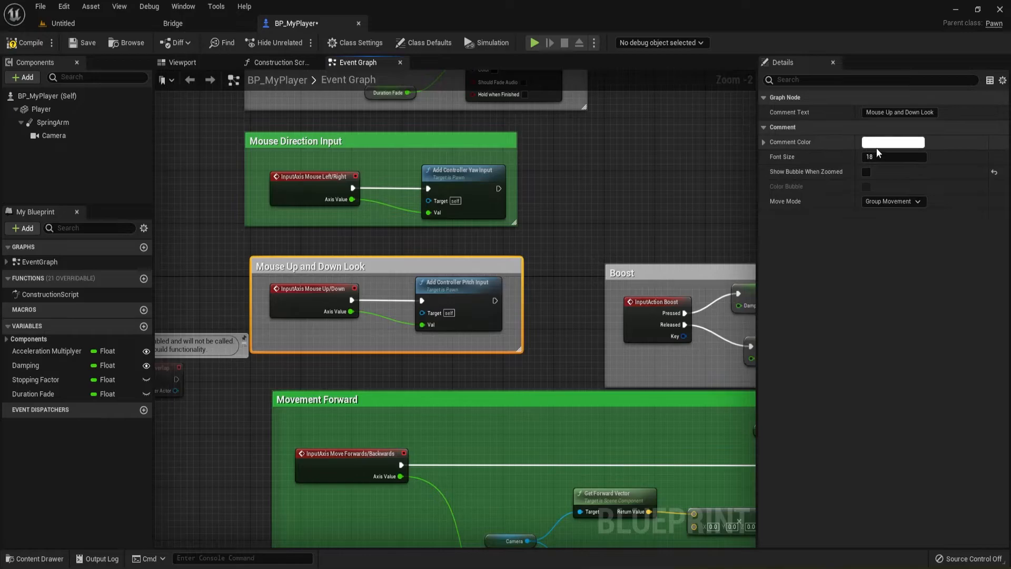
{"action": "left_click", "coordinate": [893, 142]}
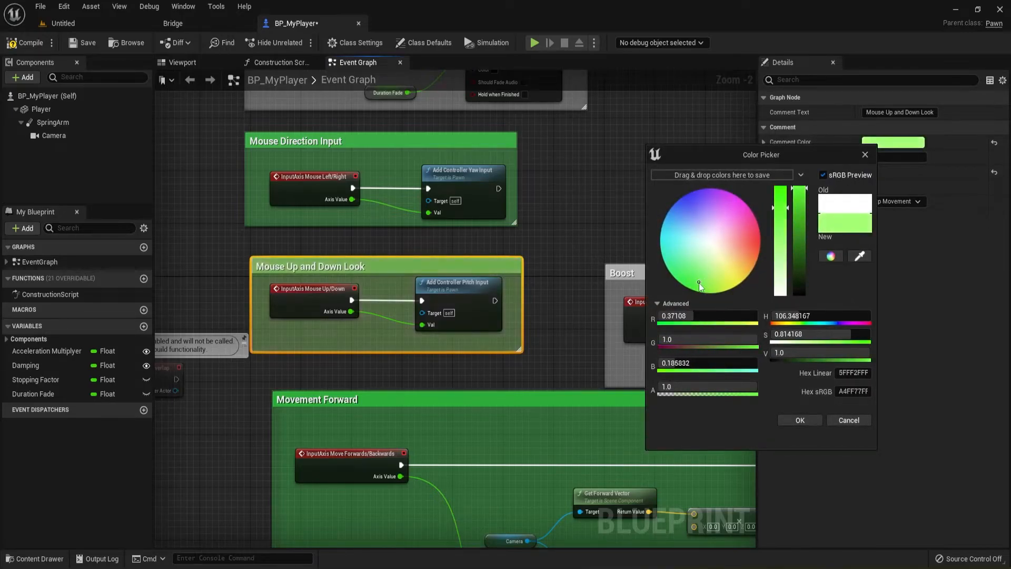
{"action": "left_click", "coordinate": [799, 420]}
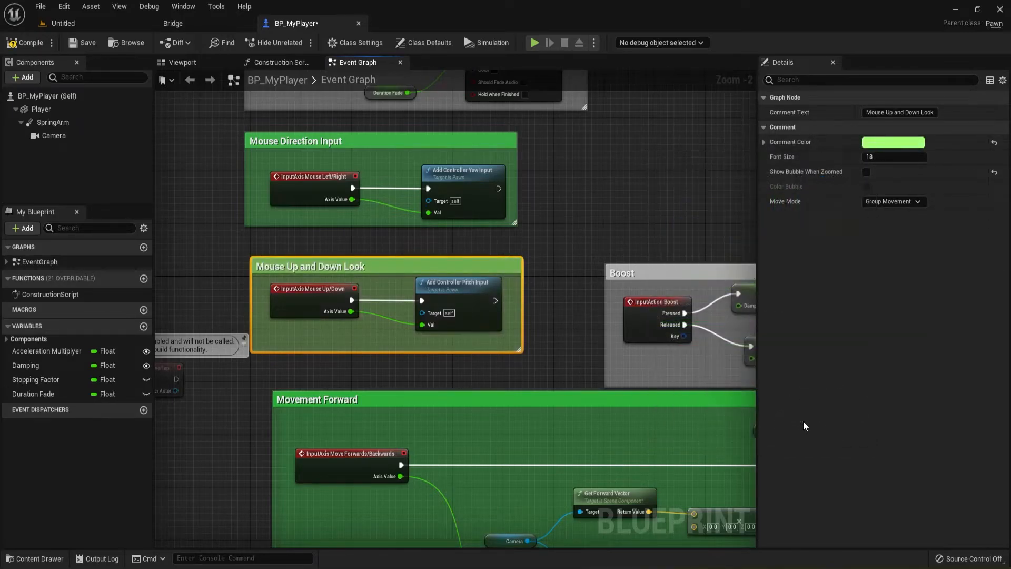
{"action": "mouse_move", "coordinate": [30, 43]}
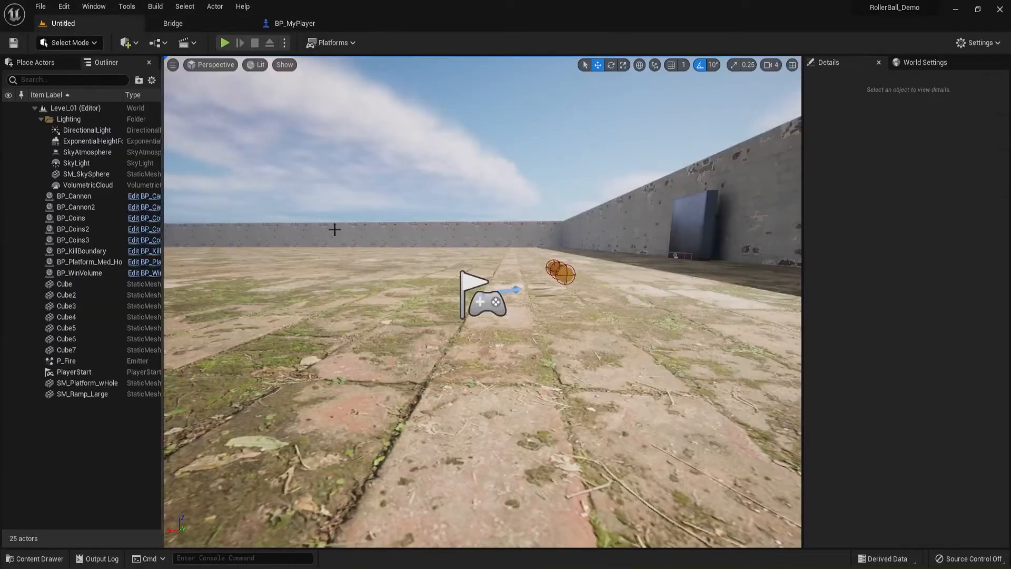
{"action": "mouse_move", "coordinate": [225, 42]}
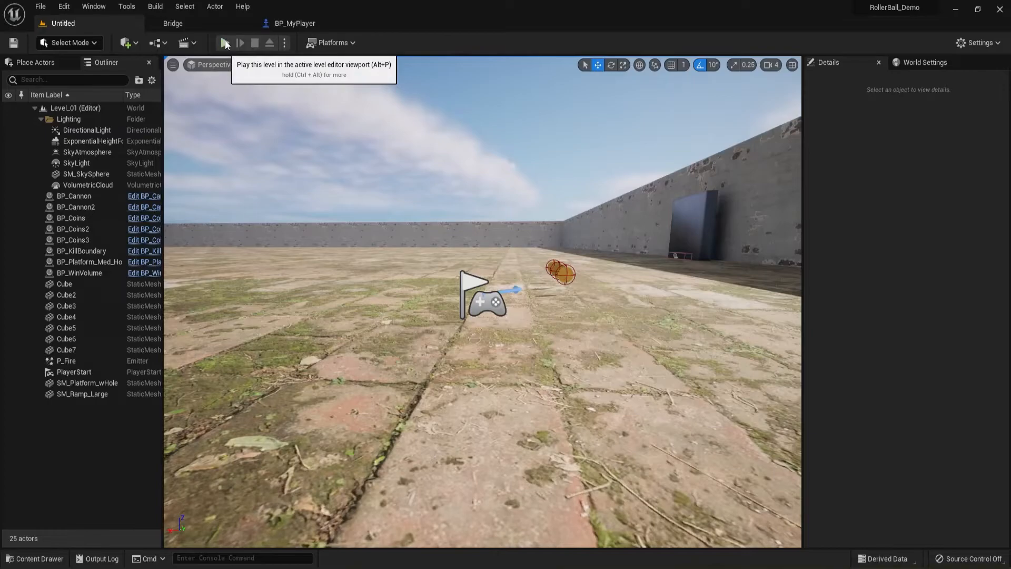
Play the walled arena to try the up-and-down mouse look, then stop.
{"action": "left_click", "coordinate": [225, 42]}
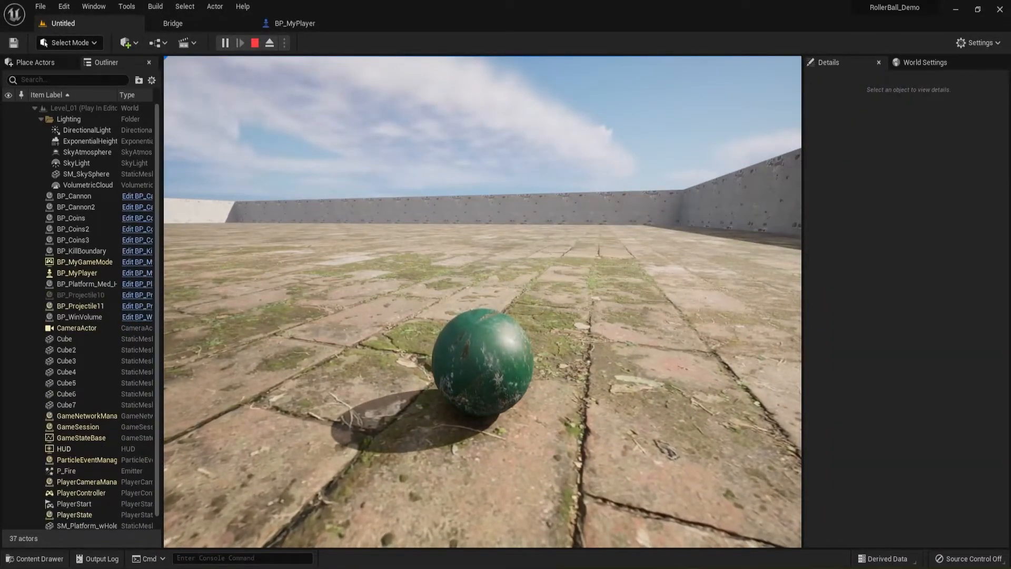
{"action": "left_click", "coordinate": [254, 43]}
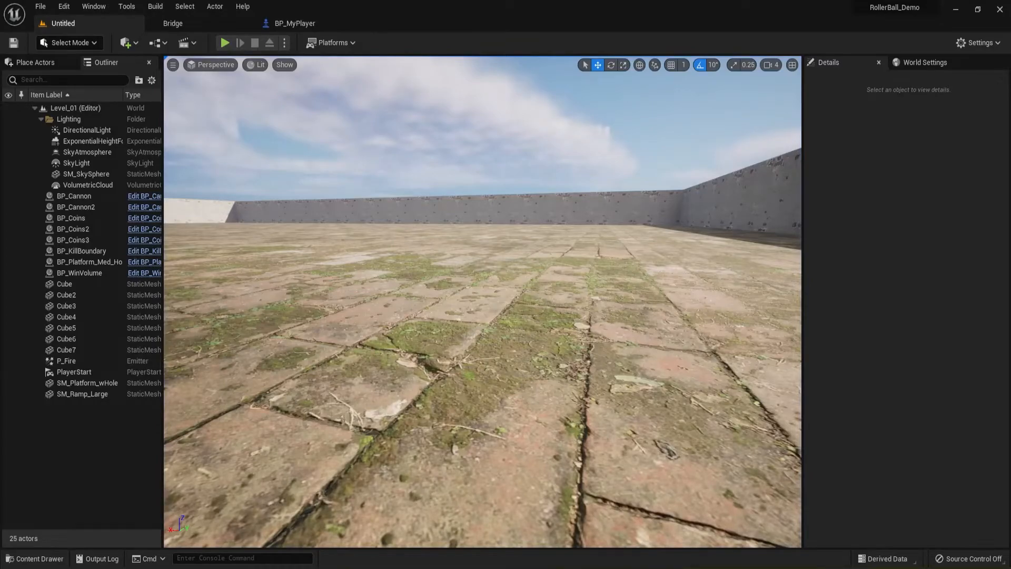